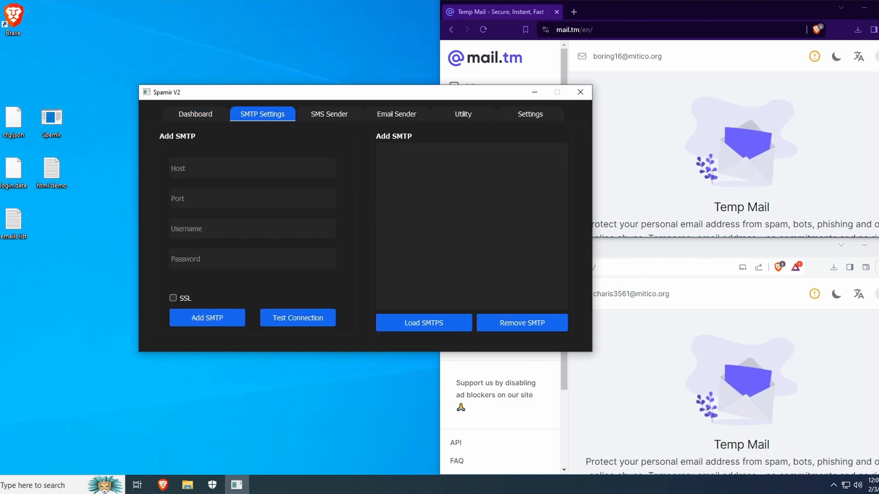
mouse_move(251, 168)
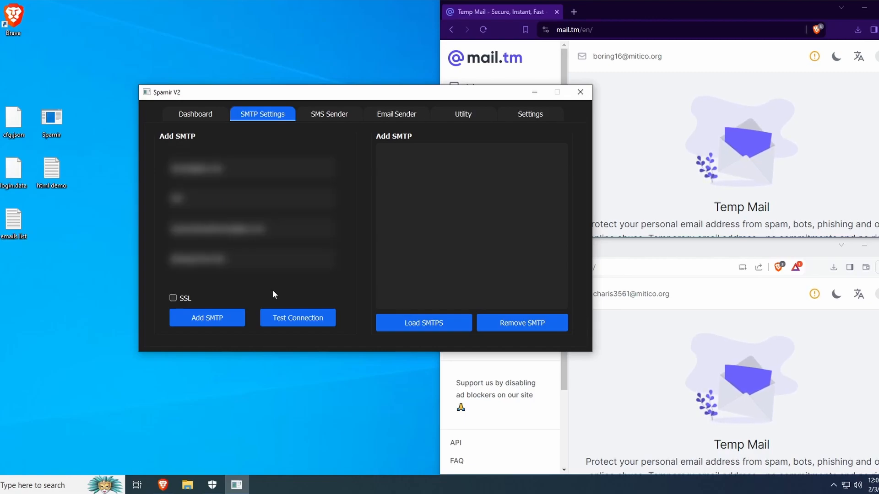
mouse_move(240, 288)
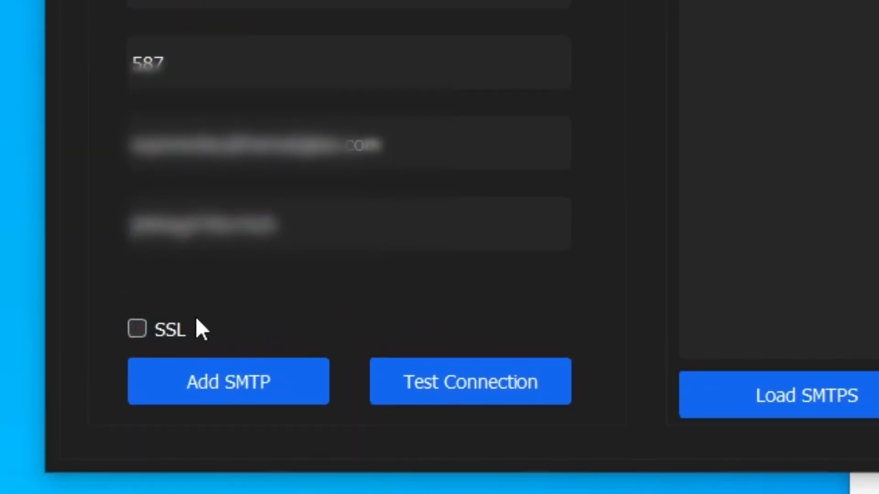
mouse_move(134, 350)
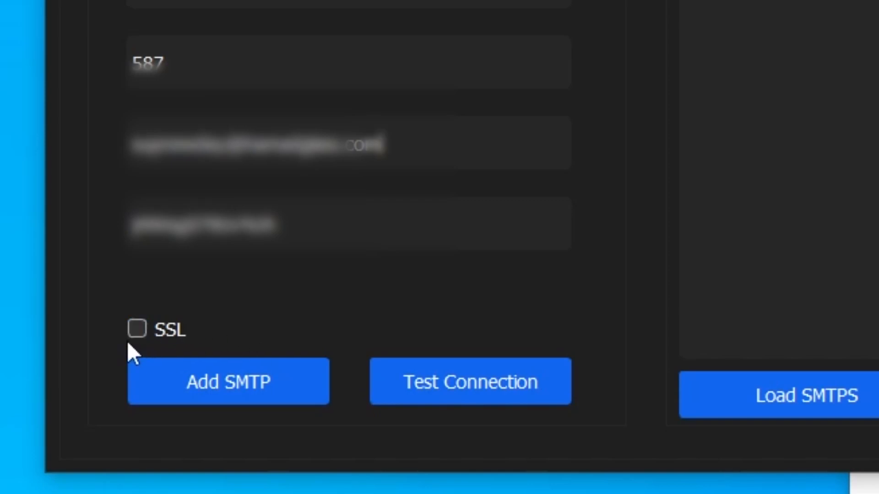
Step: Enable SSL for the new SMTP server on port 587 before adding it
left_click(136, 329)
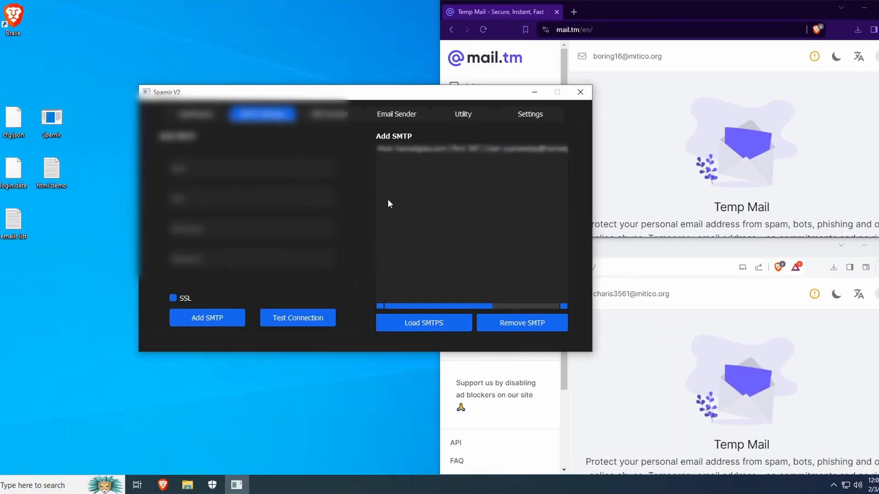
left_click(396, 113)
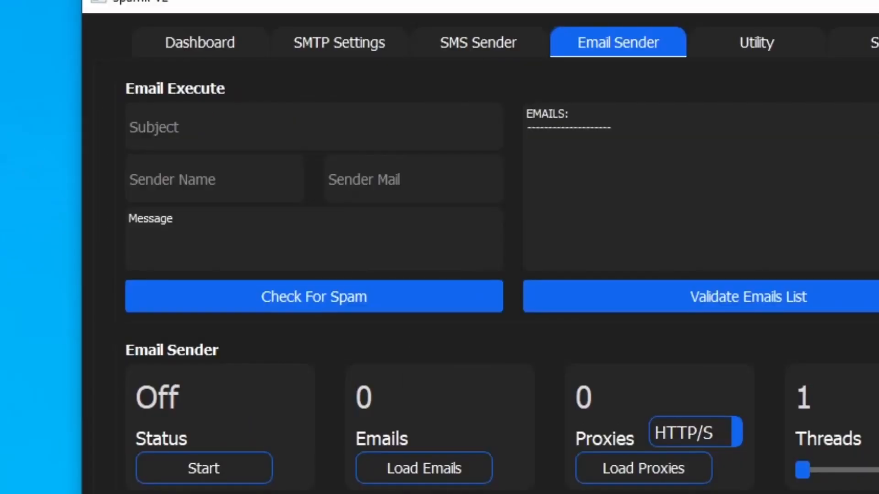
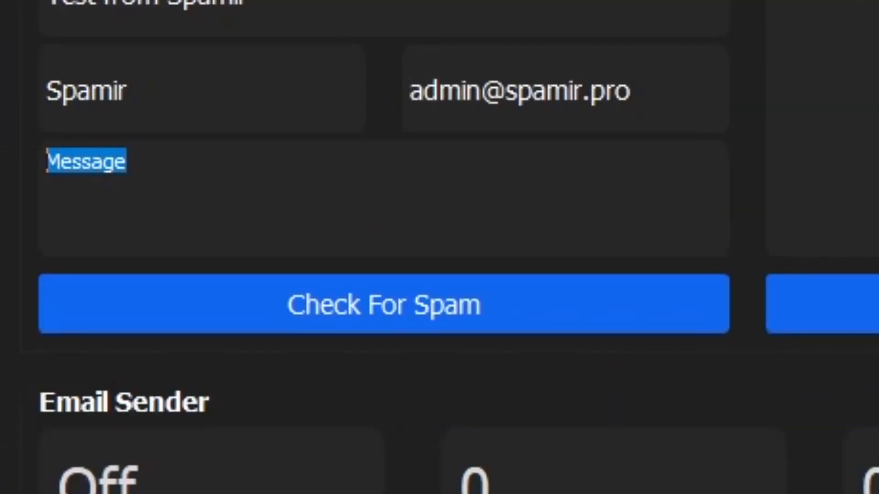
left_click(87, 162)
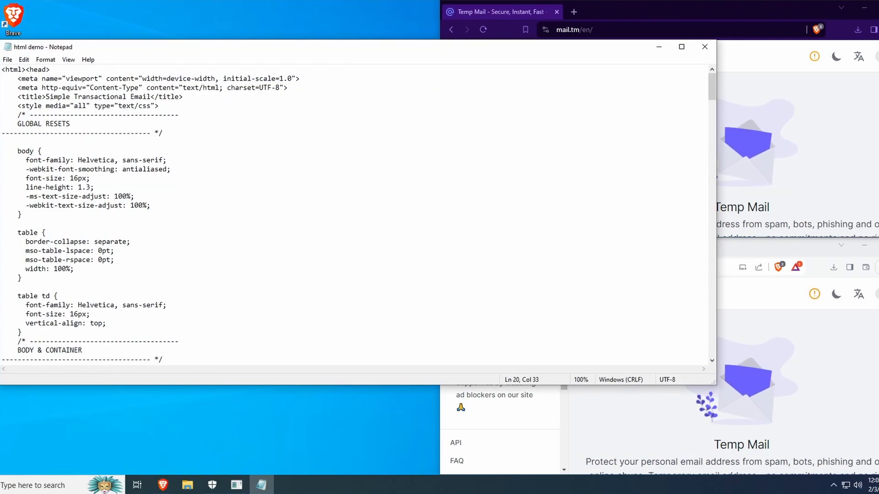
Step: Copy the whole HTML demo template for the message body and close Notepad
key("ctrl+a")
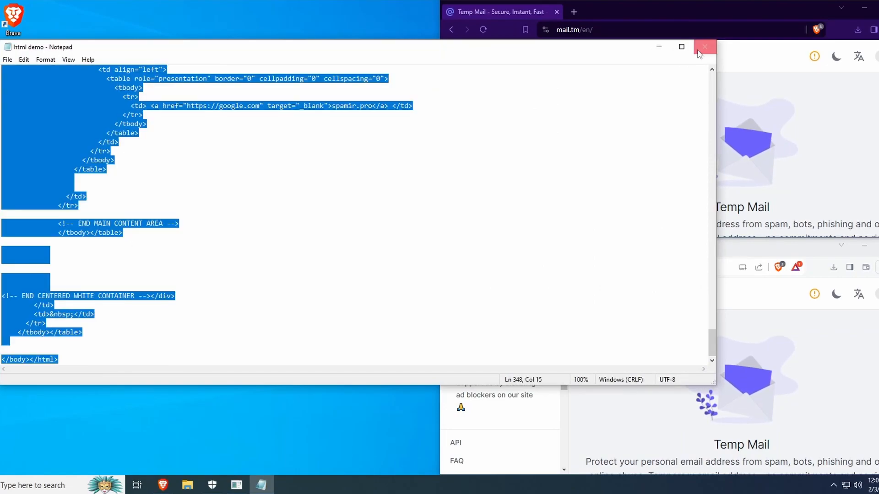
left_click(705, 47)
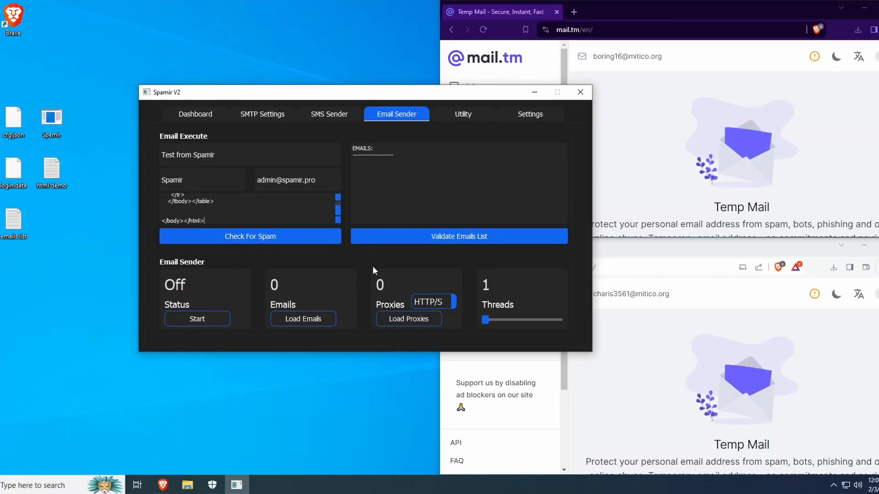
Step: Keep HTTP/S as proxy type with 2 threads, then bring up the emails list file
left_click(433, 301)
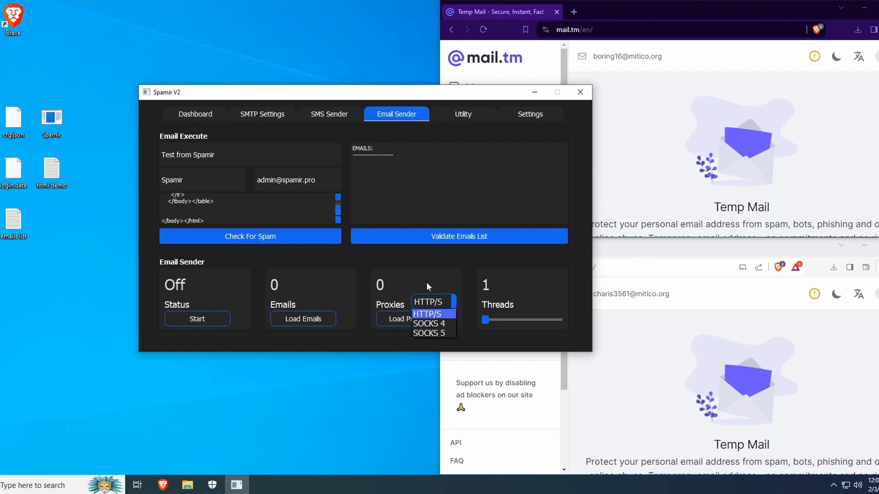
mouse_move(453, 317)
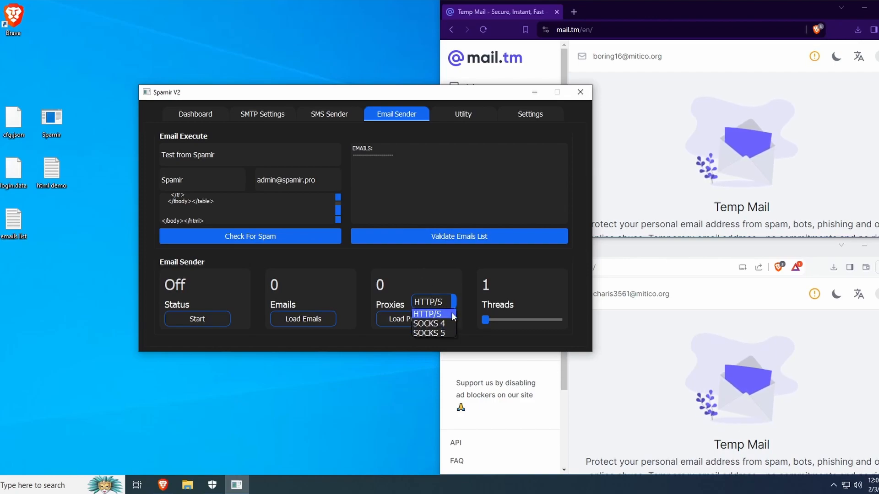
mouse_move(425, 285)
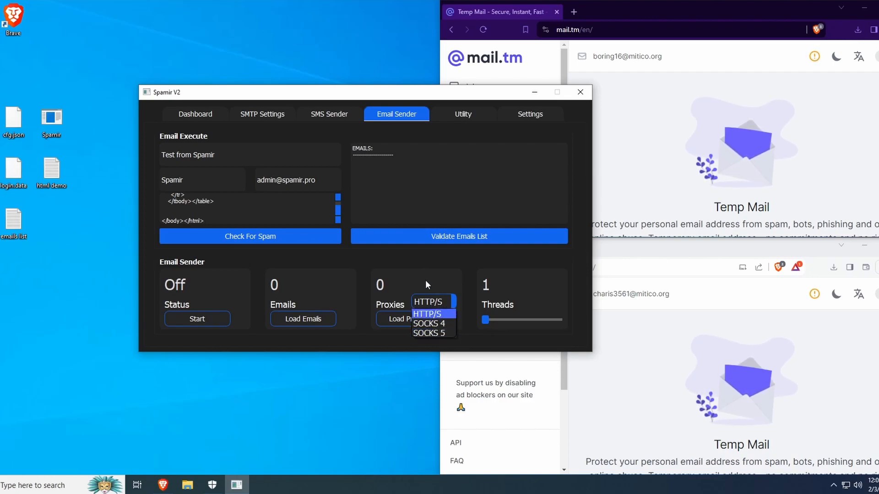
left_click(428, 302)
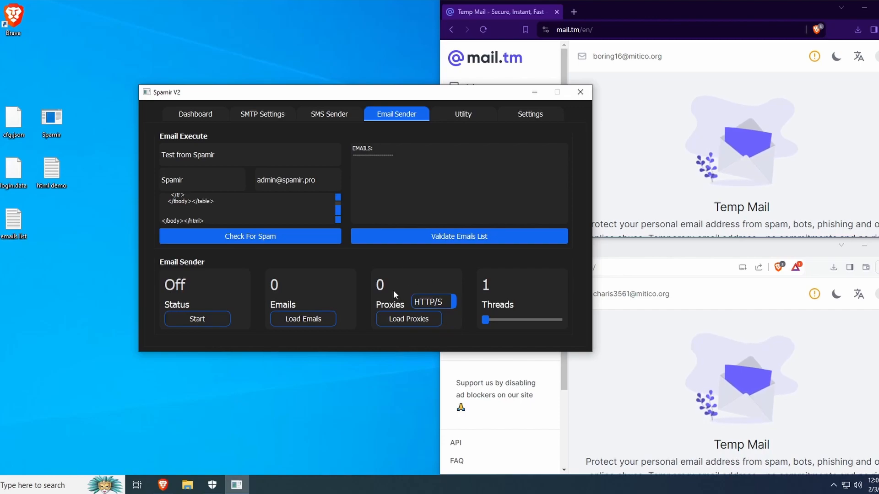
mouse_move(383, 292)
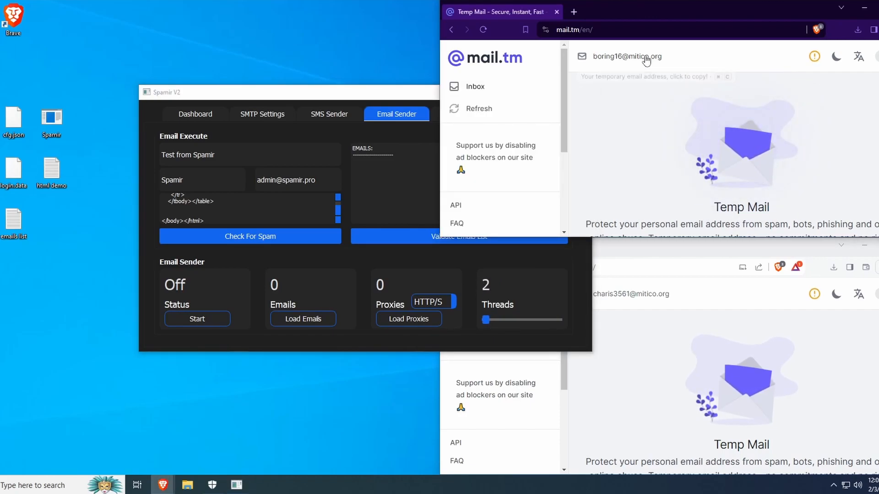
double_click(12, 225)
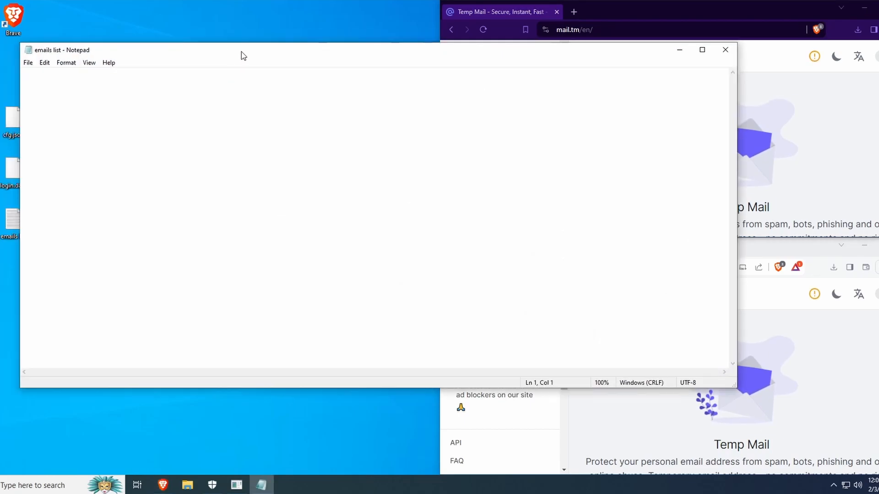
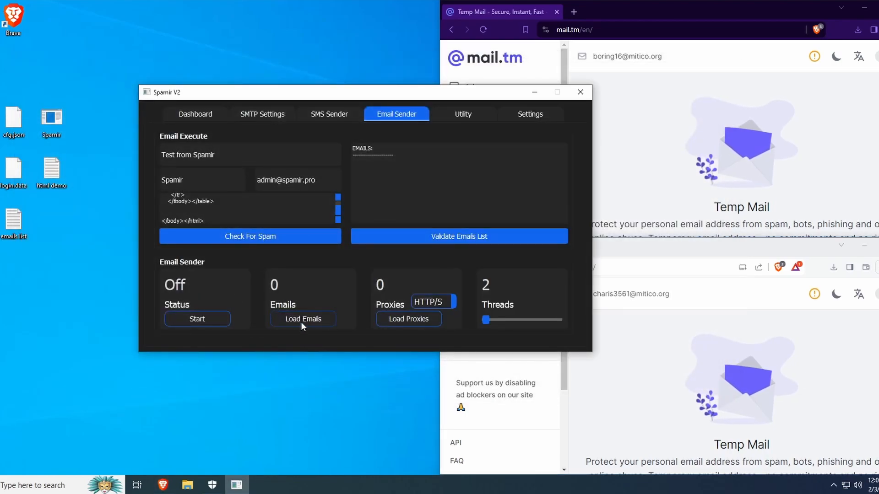
left_click(303, 319)
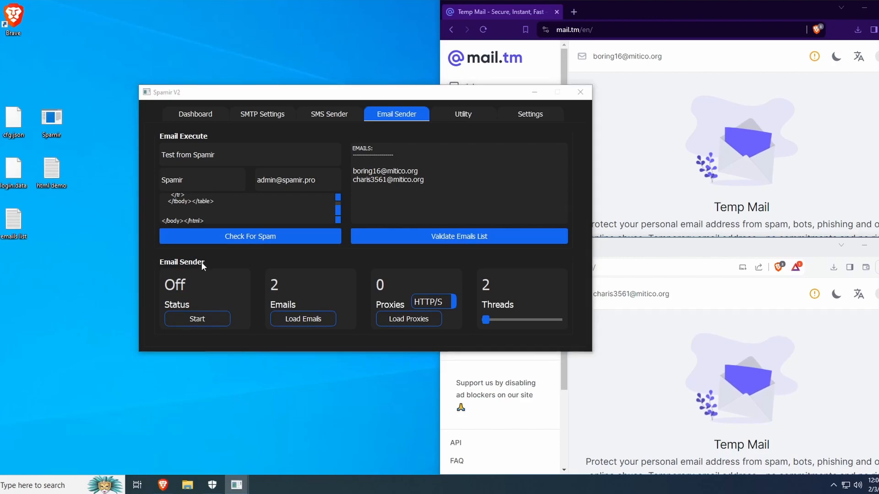
Step: Start the send and confirm so both mitico.org inboxes receive the email
left_click(196, 319)
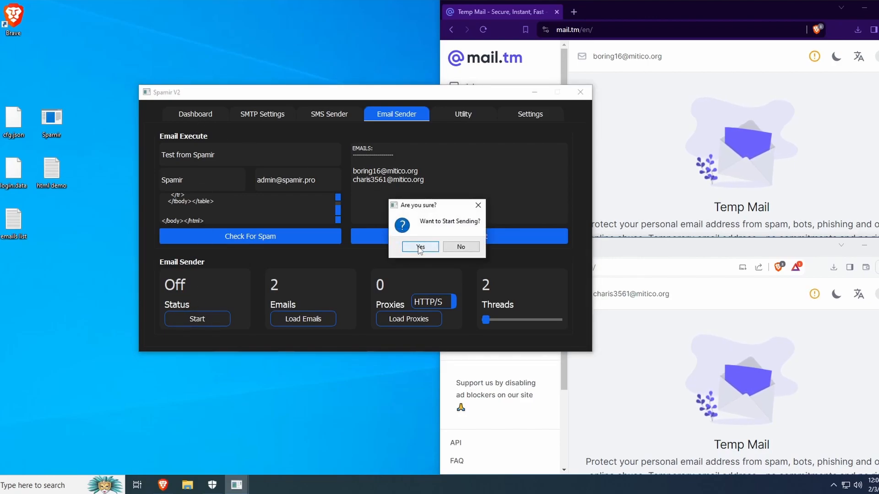
left_click(419, 246)
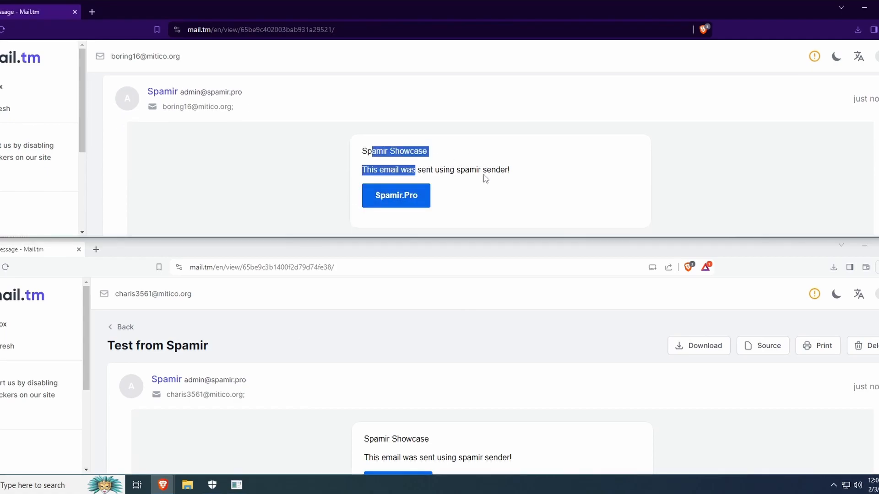
left_click(479, 213)
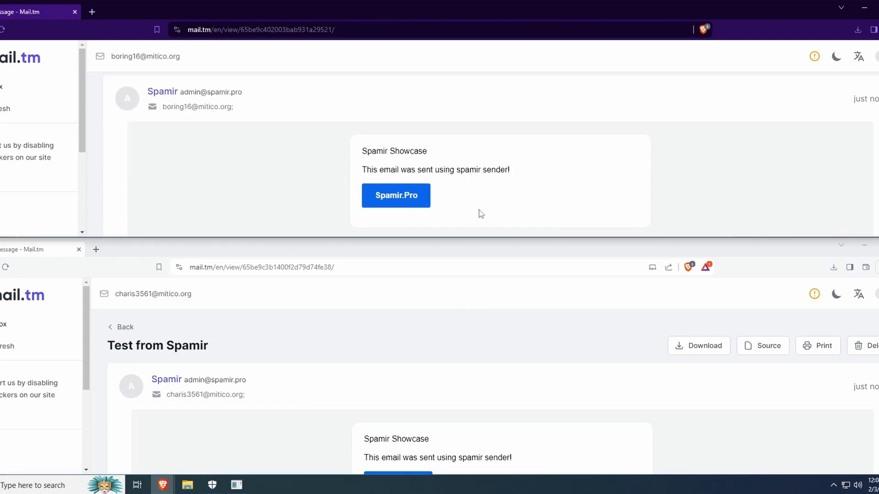
scroll("up", 3)
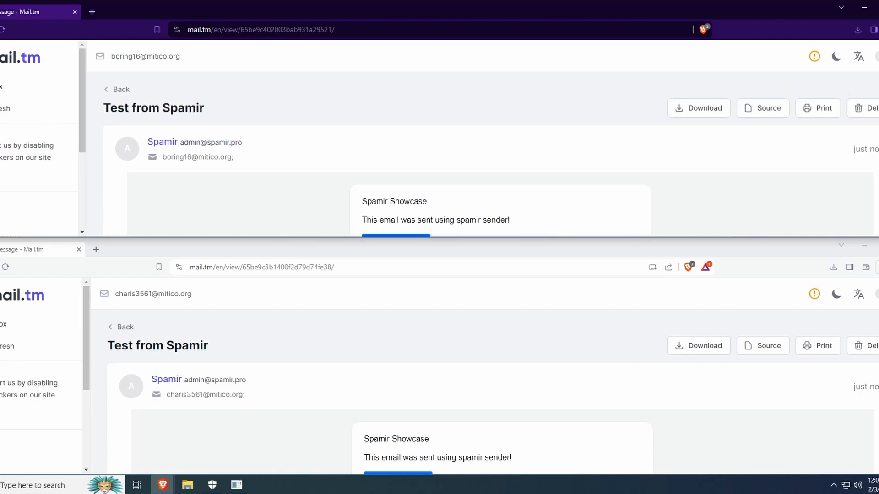
scroll("down", 3)
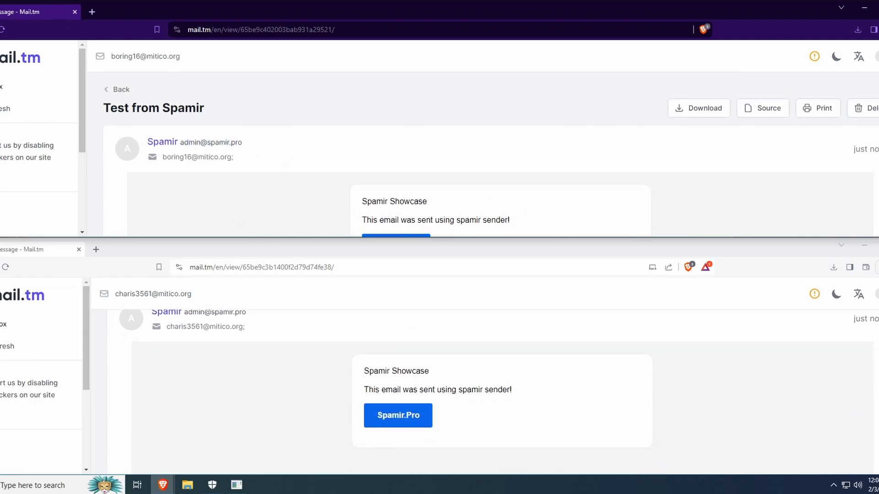
scroll("up", 3)
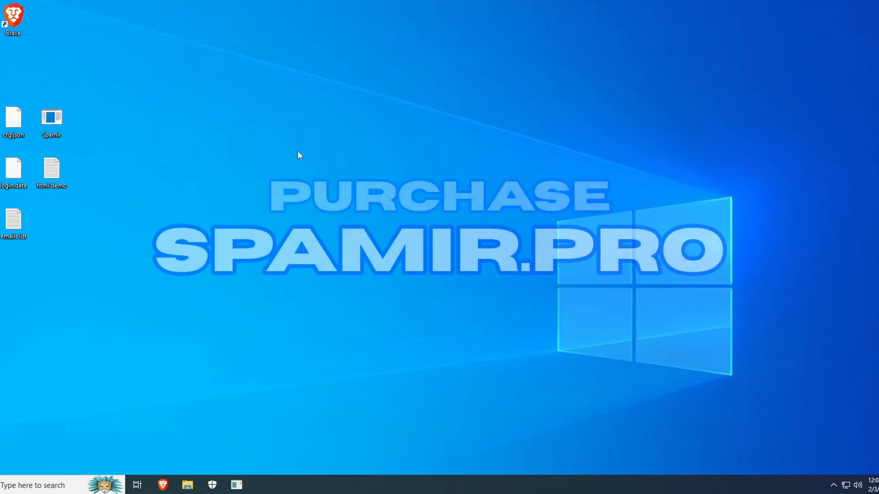
mouse_move(285, 139)
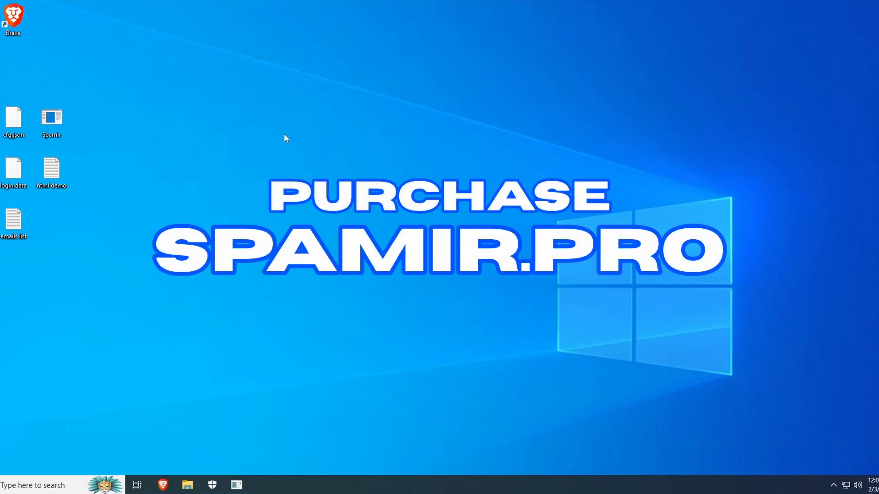
mouse_move(265, 124)
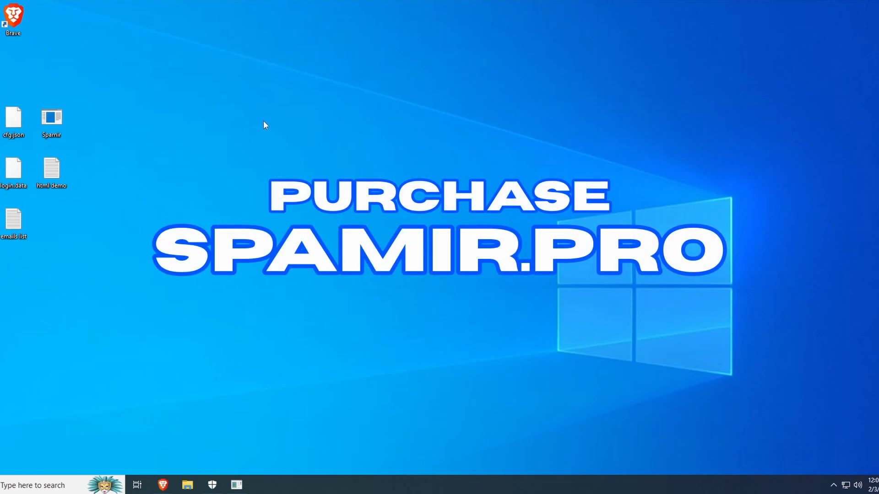
mouse_move(33, 409)
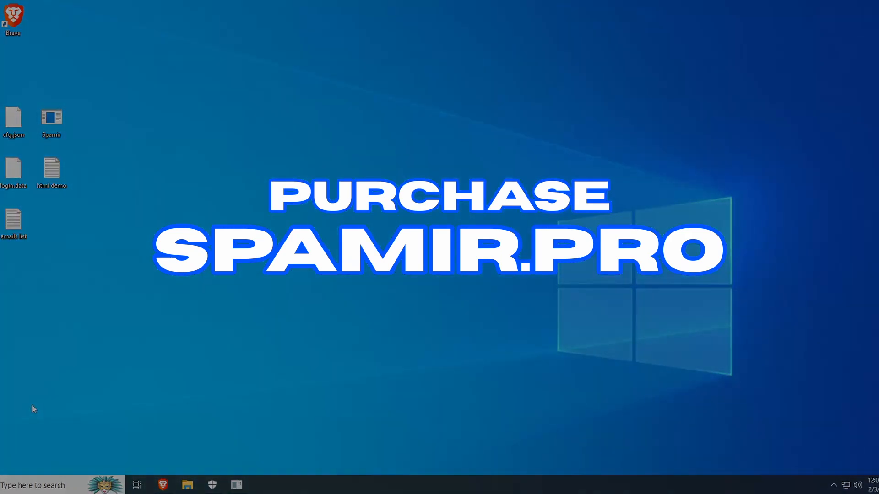